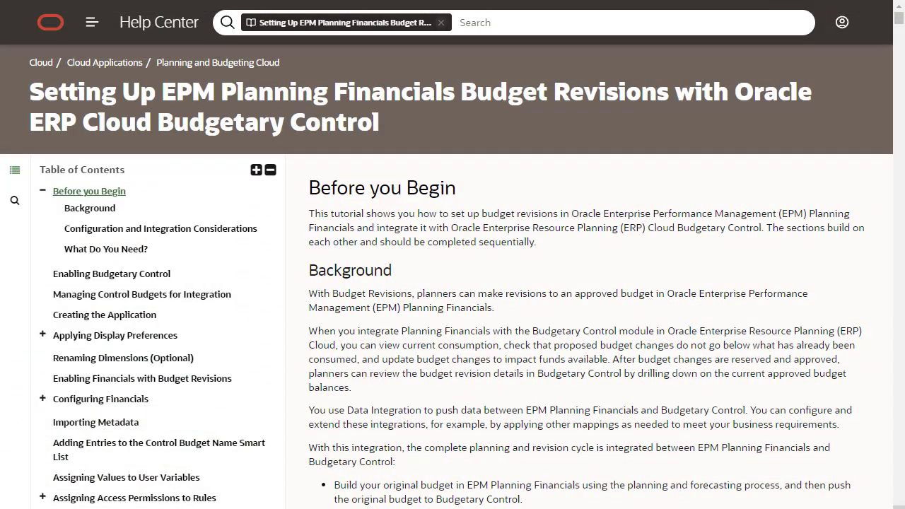
Scroll through the budget revisions tutorial's Before you Begin section.
scroll(down, 3)
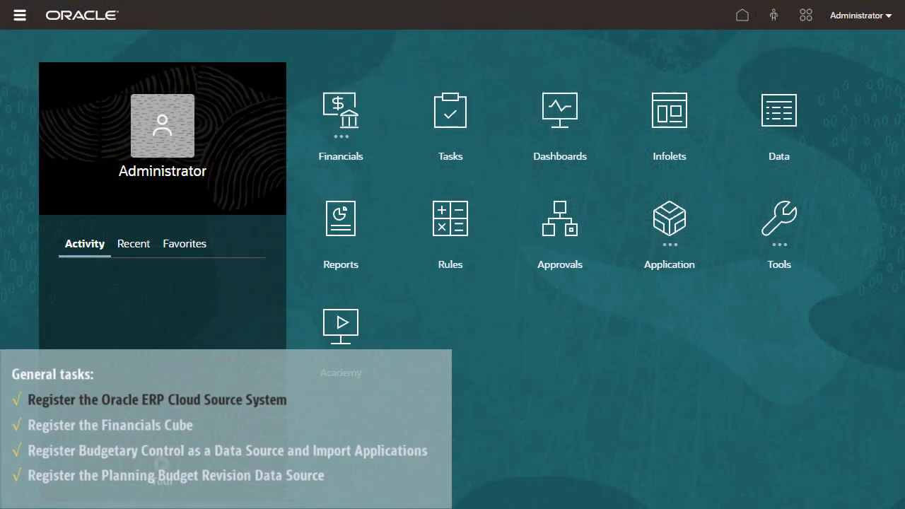
Create and test the Oracle ERP Cloud connection 'GSE Progress' for user xccuser1, then save it.
click(668, 226)
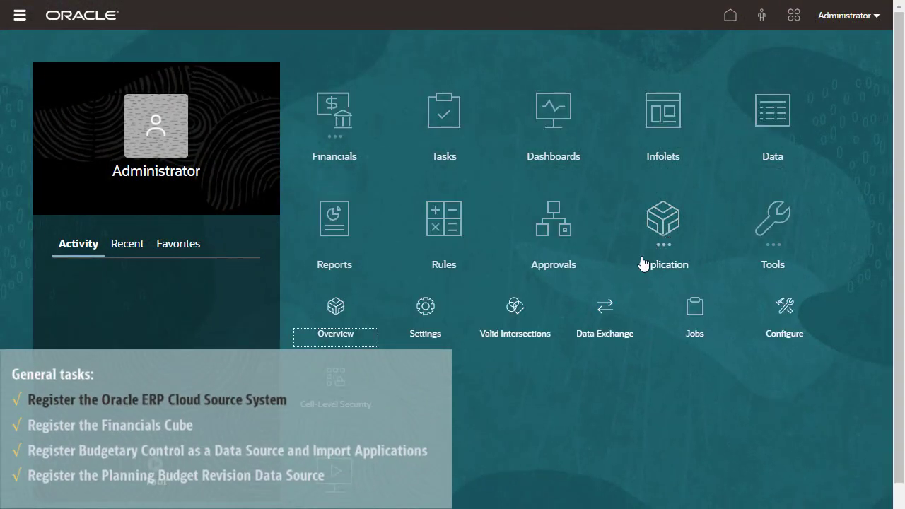
click(605, 316)
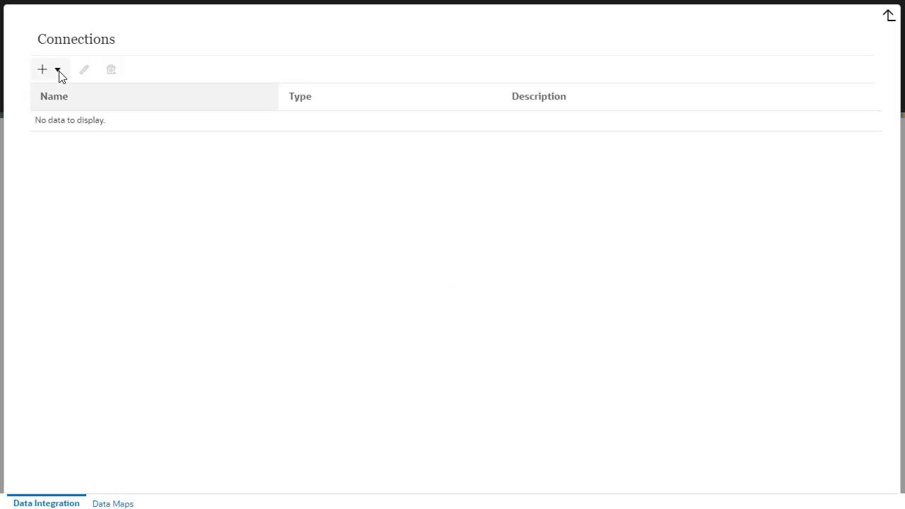
click(57, 69)
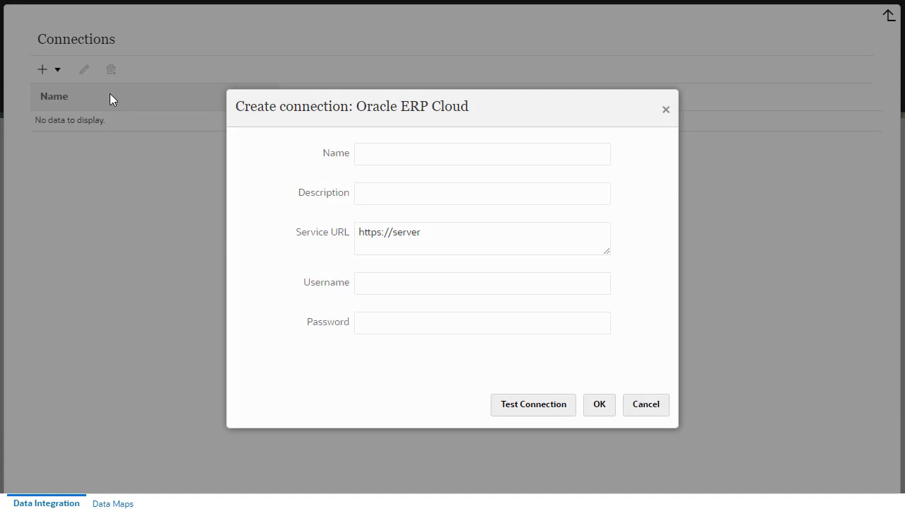
text(GSE Progress)
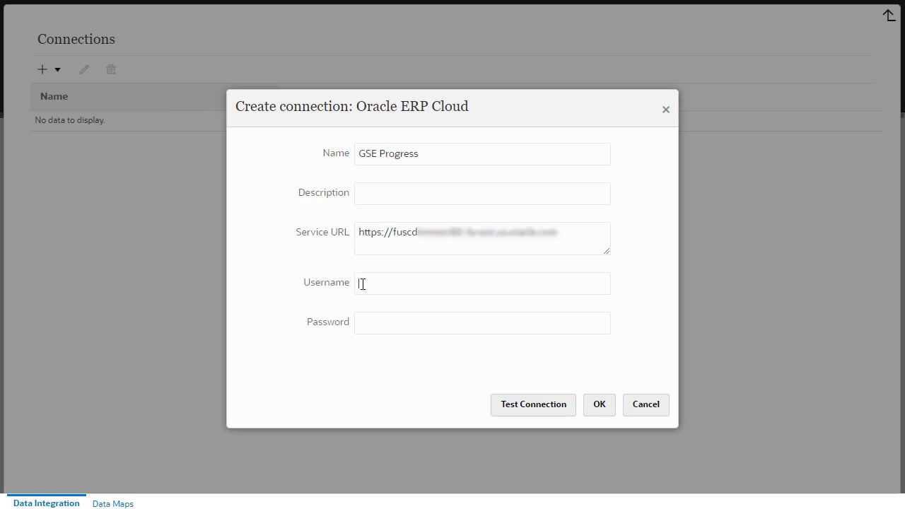
text(xccuser1)
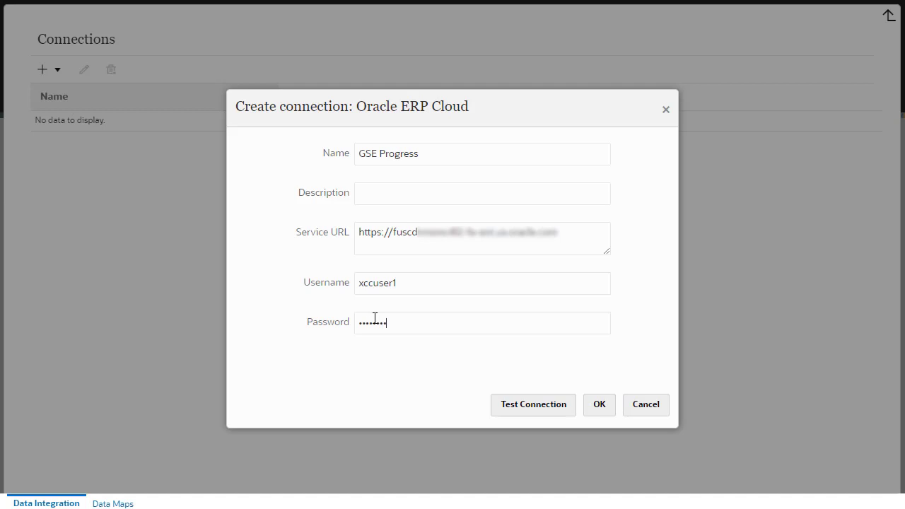
mouse_move(533, 404)
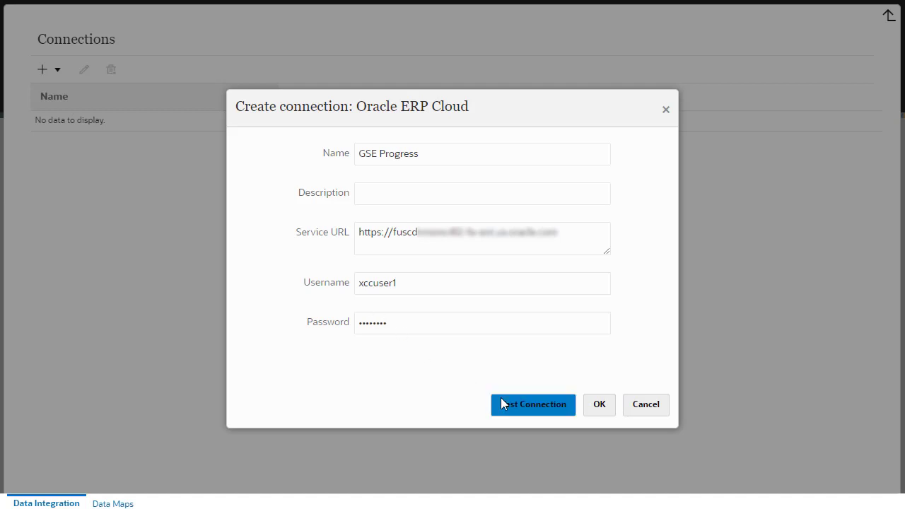
click(532, 404)
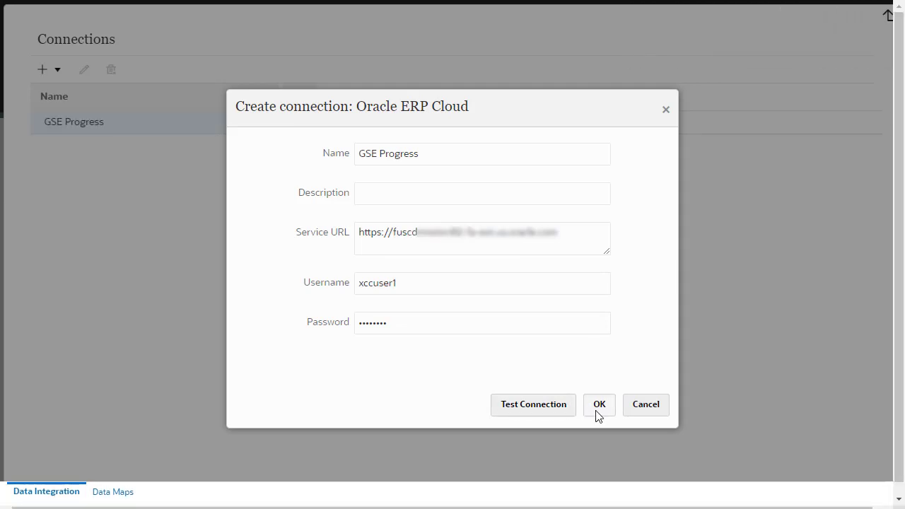
click(599, 404)
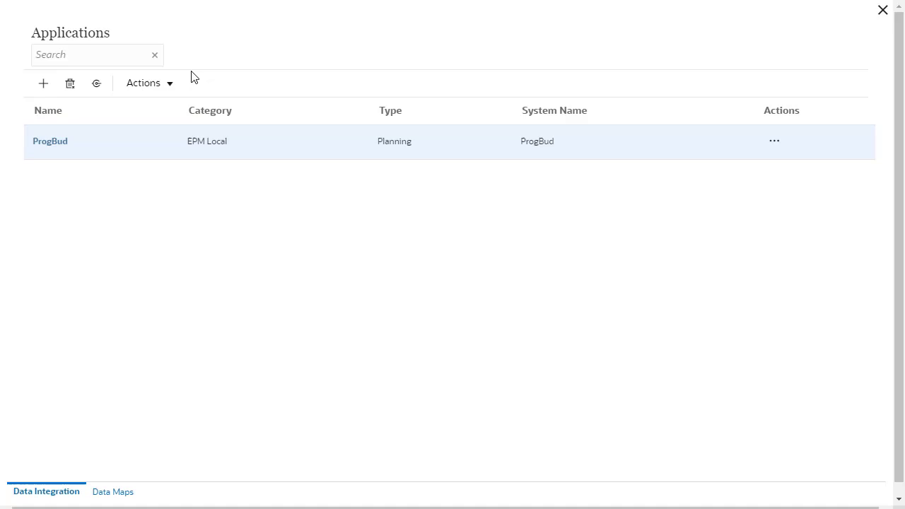
Register ProgBud's OEP_FS input cube as a new EPM Local application.
click(42, 84)
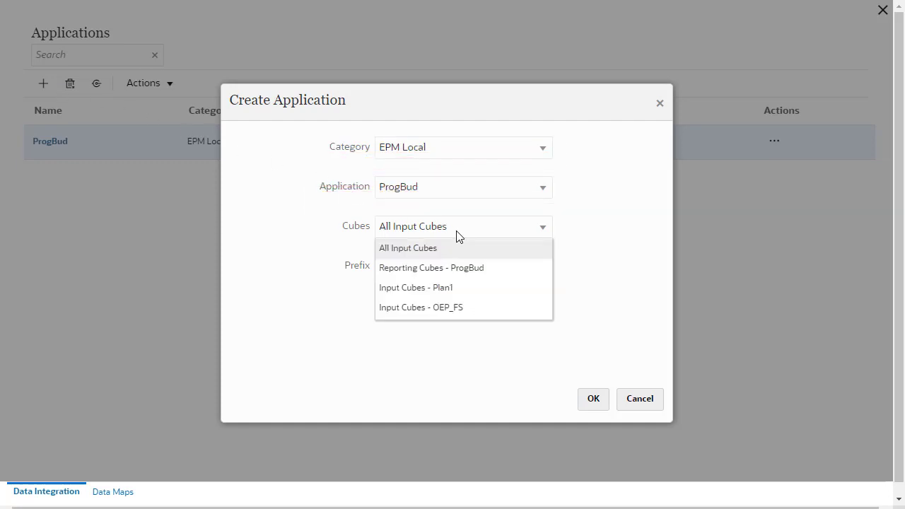
click(421, 307)
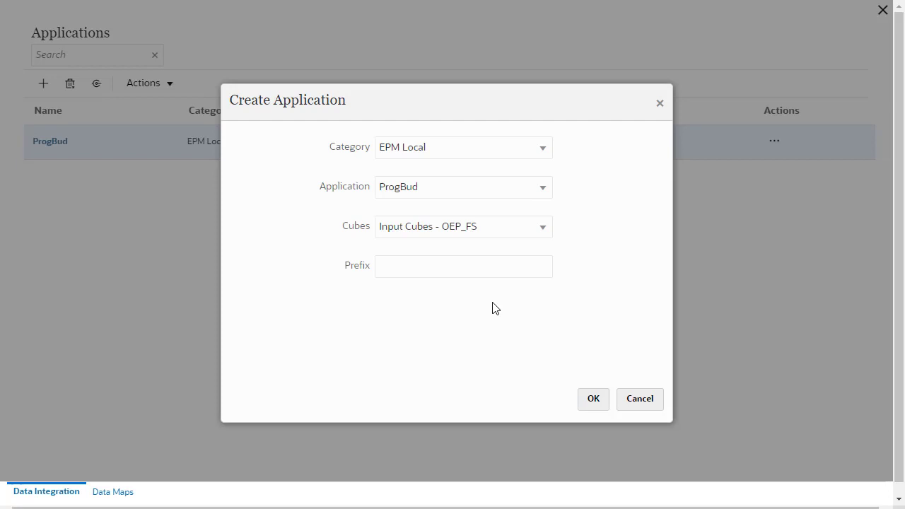
click(593, 398)
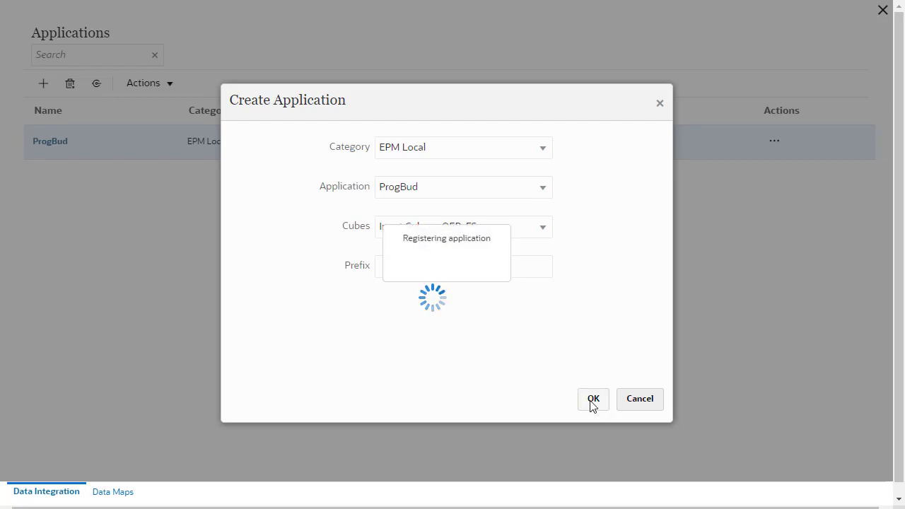
click(592, 399)
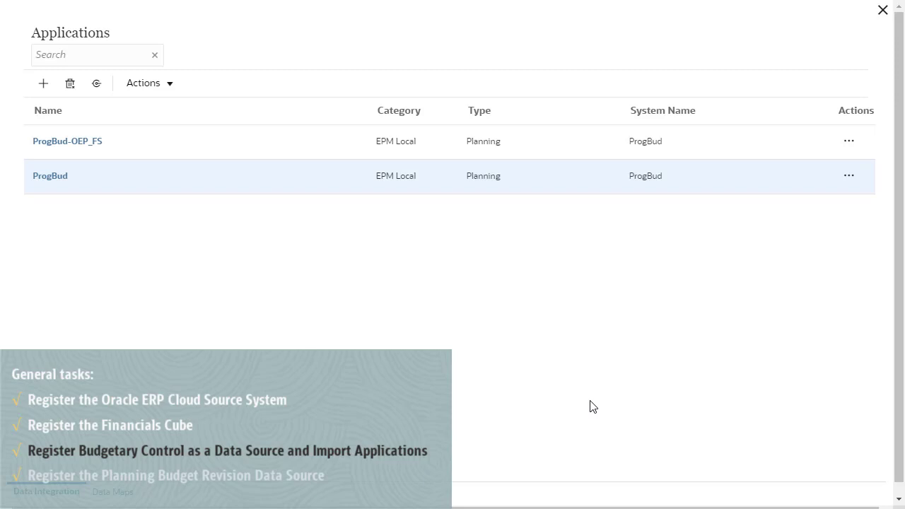
Import Budgetary Control applications from the Oracle ERP Cloud source GSE Progress.
click(43, 84)
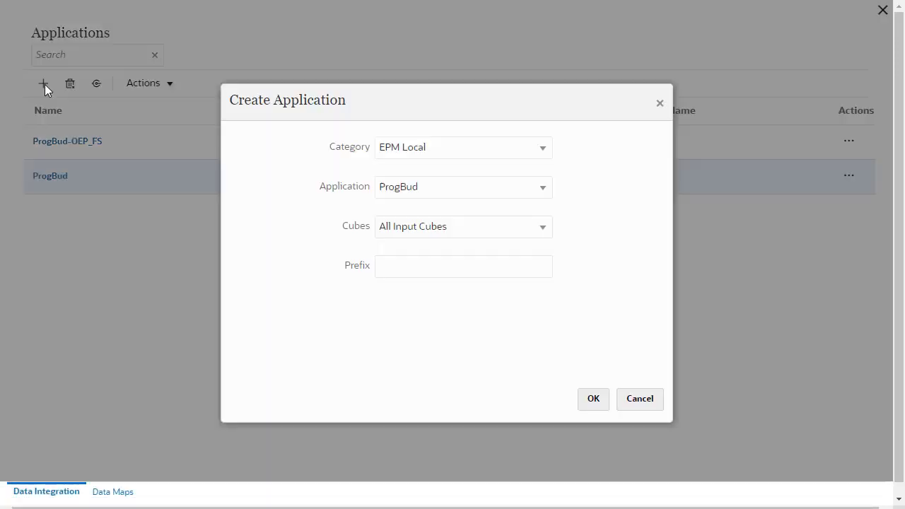
click(463, 147)
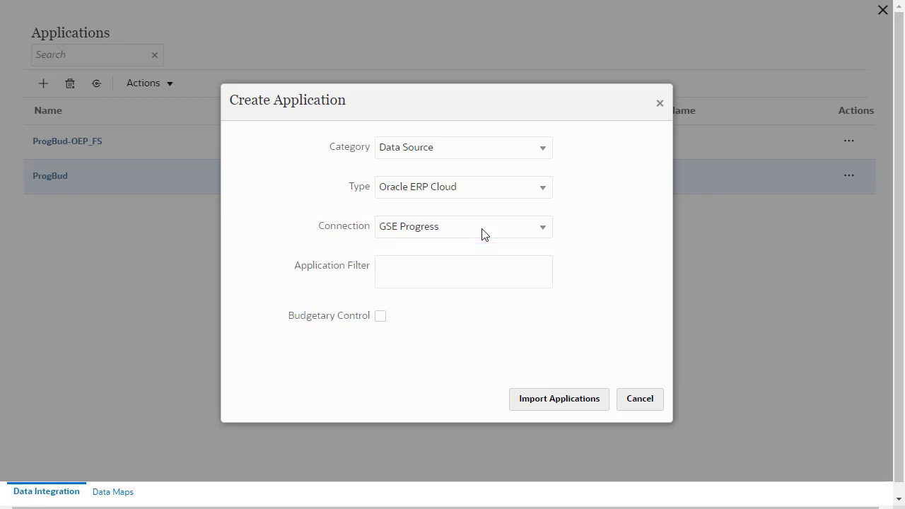
click(380, 316)
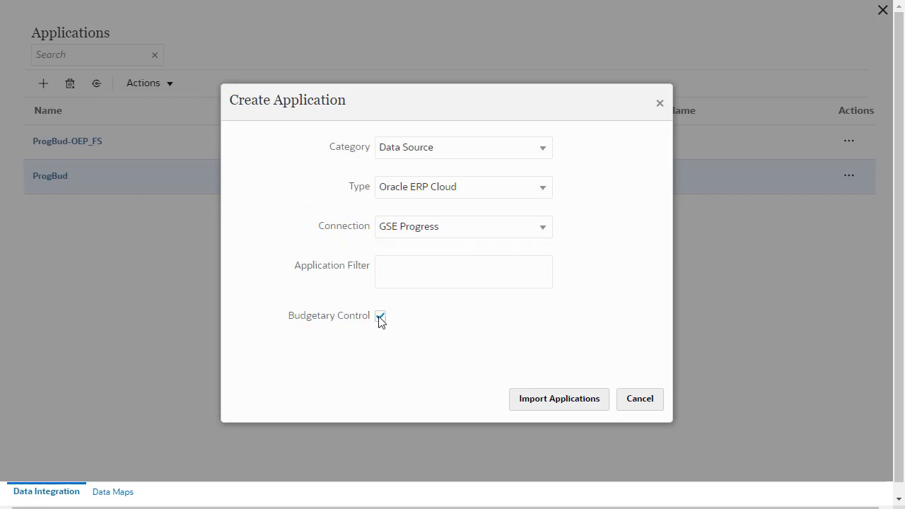
click(558, 398)
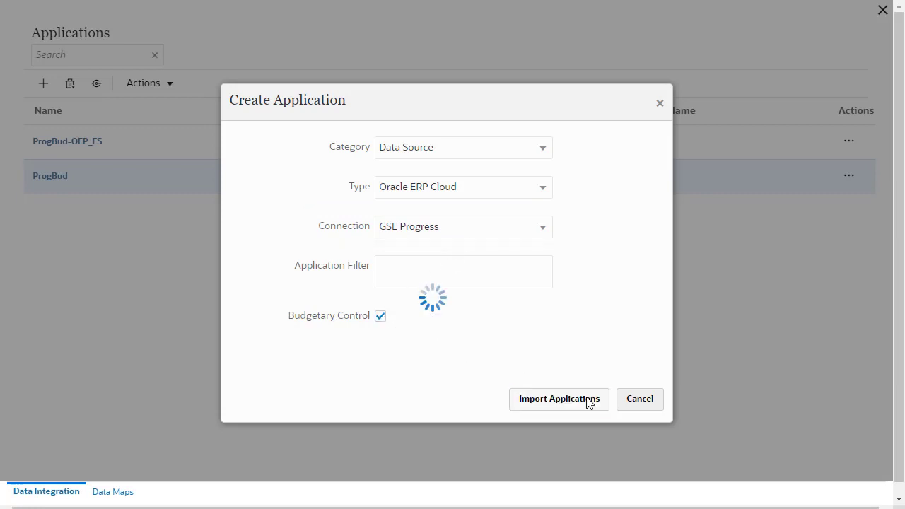
click(558, 399)
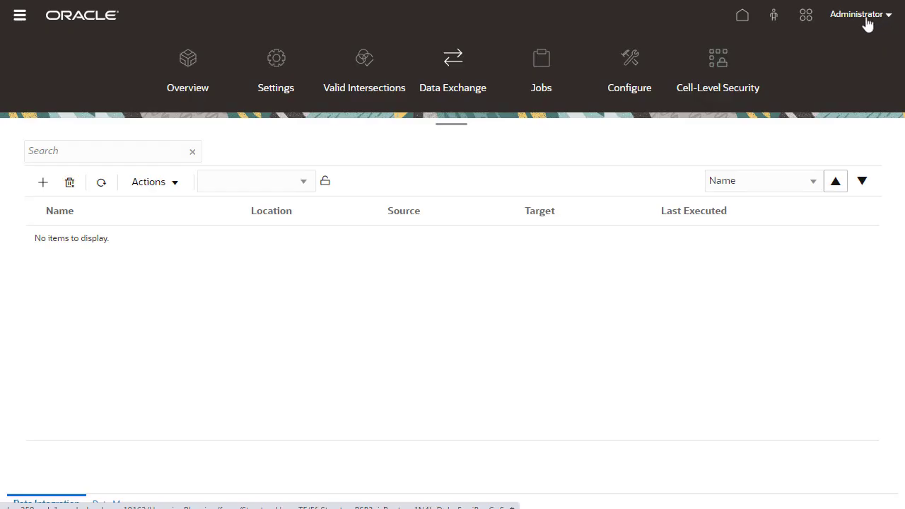
Register a Planning Budget Revision data source for application ProgBud-OEP_FS.
click(148, 181)
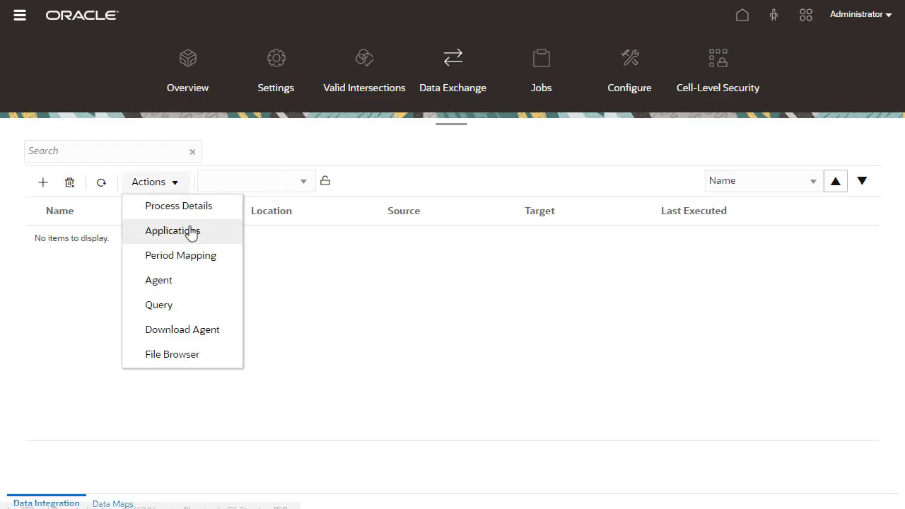
click(173, 230)
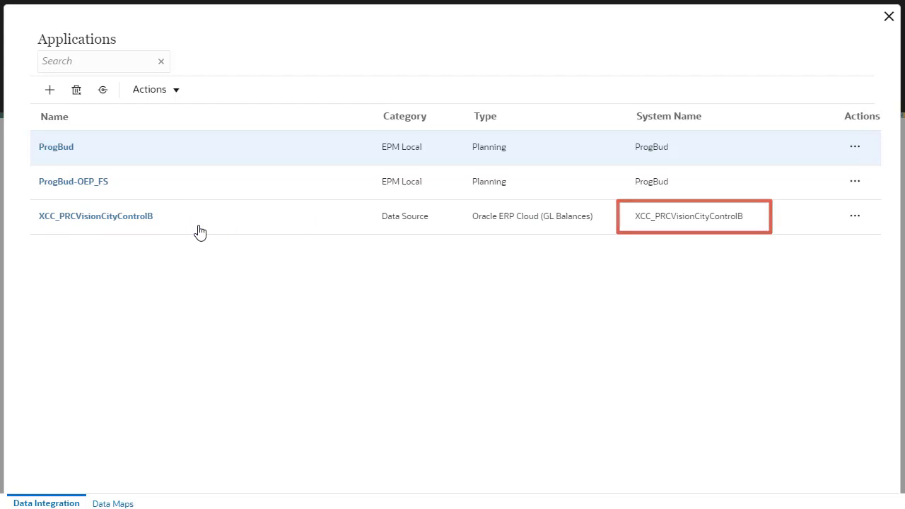
click(49, 90)
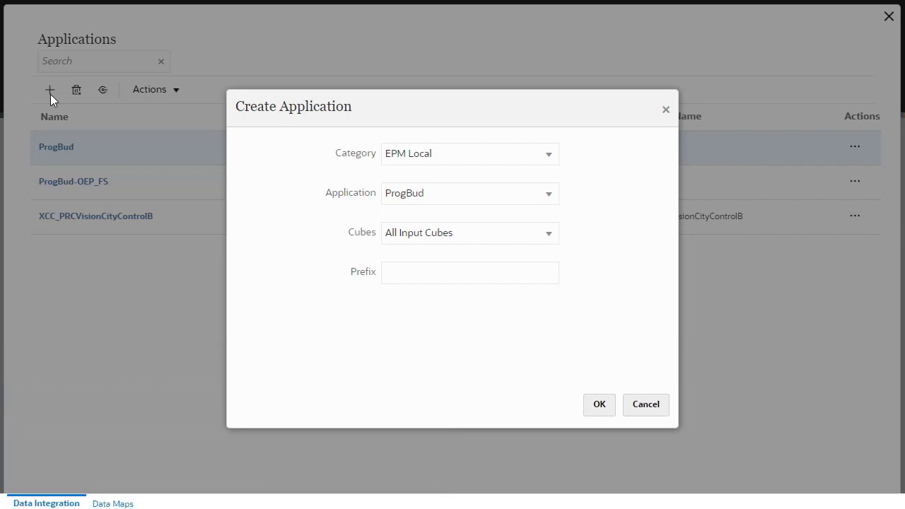
click(468, 153)
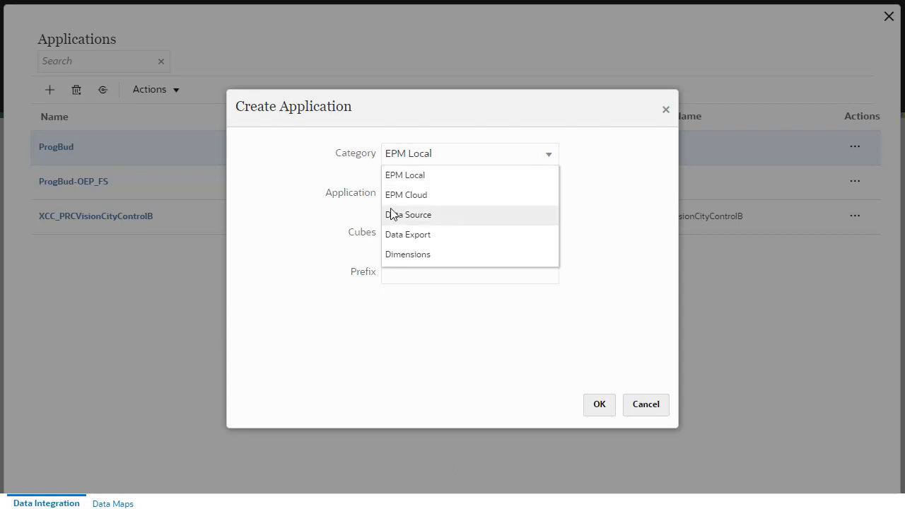
click(408, 214)
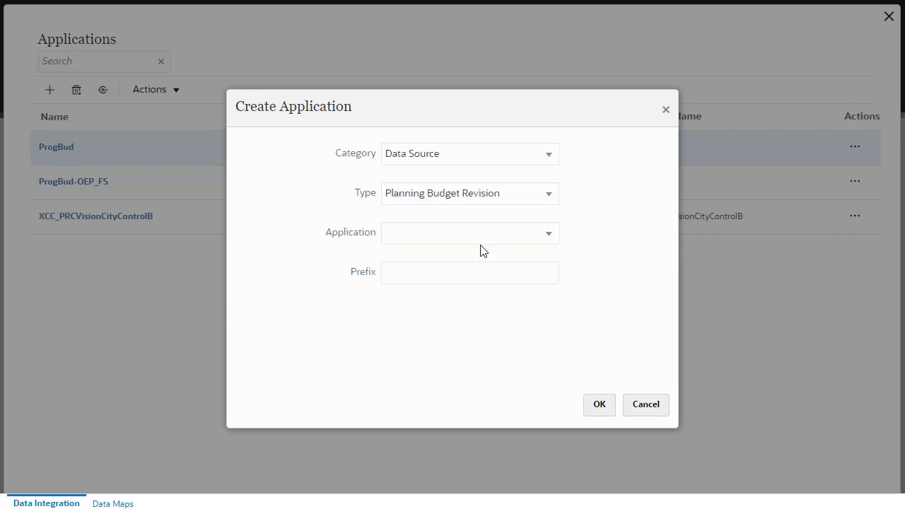
click(468, 232)
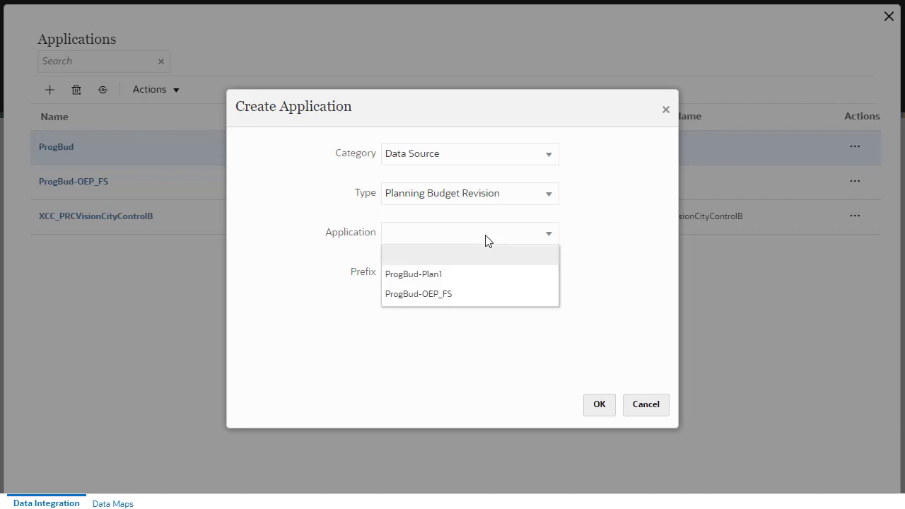
click(418, 294)
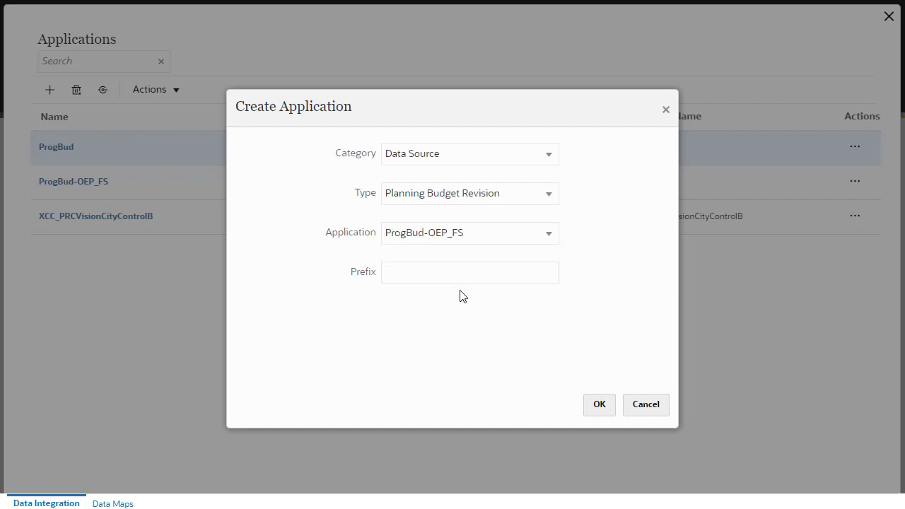
click(598, 405)
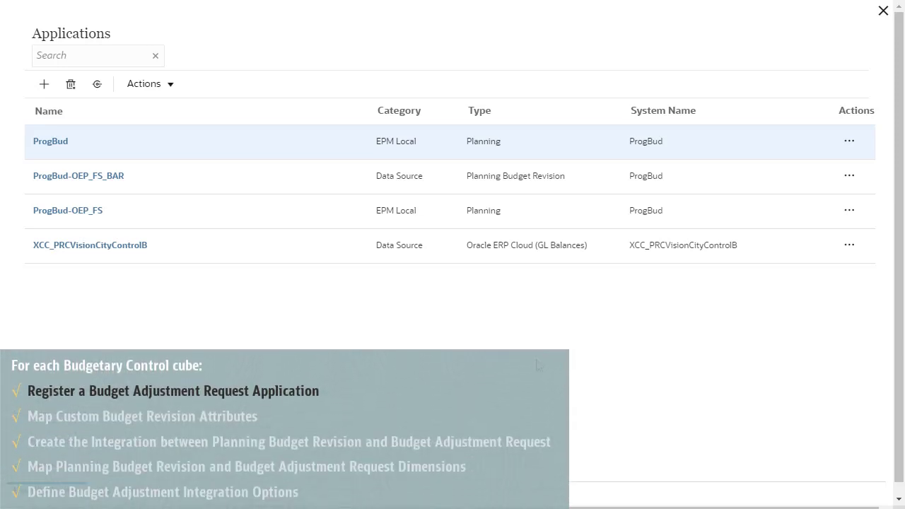
Register XCC_PRCVisionCityControlB as a Data Export of type Budget Adjustment Request.
click(49, 111)
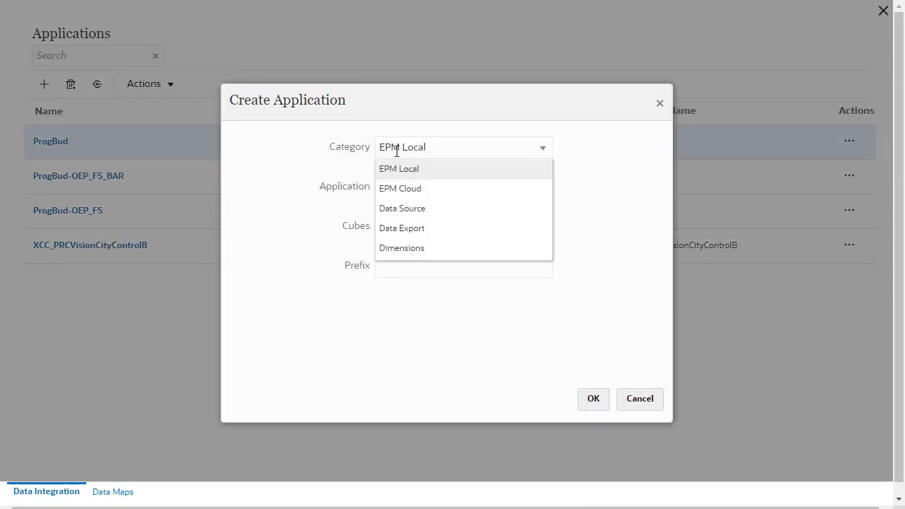
click(401, 227)
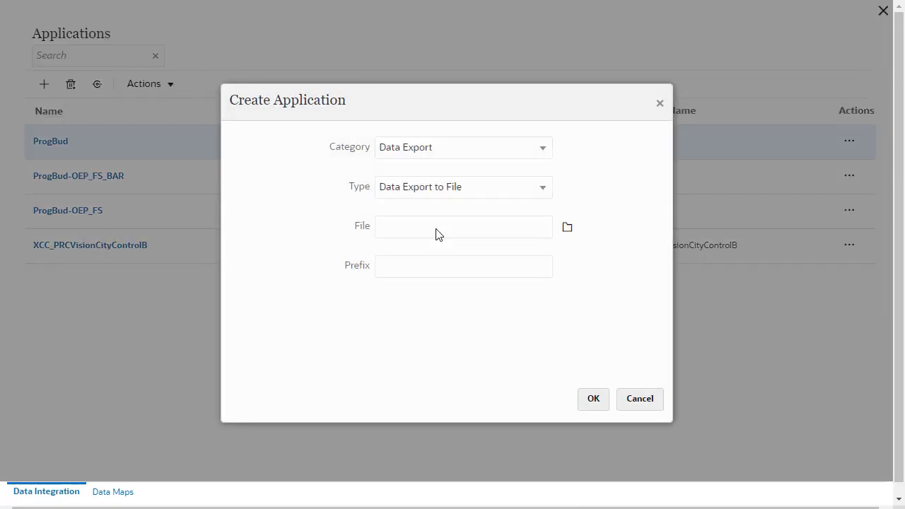
click(463, 186)
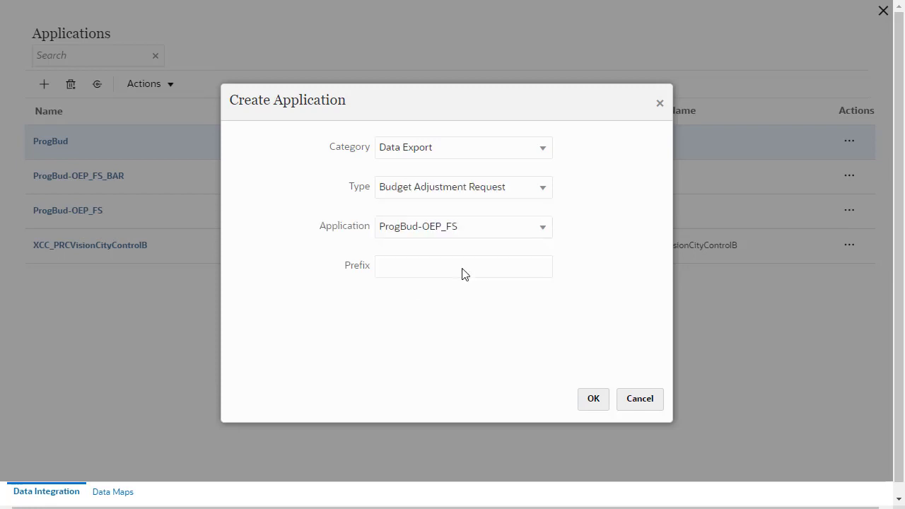
mouse_move(511, 233)
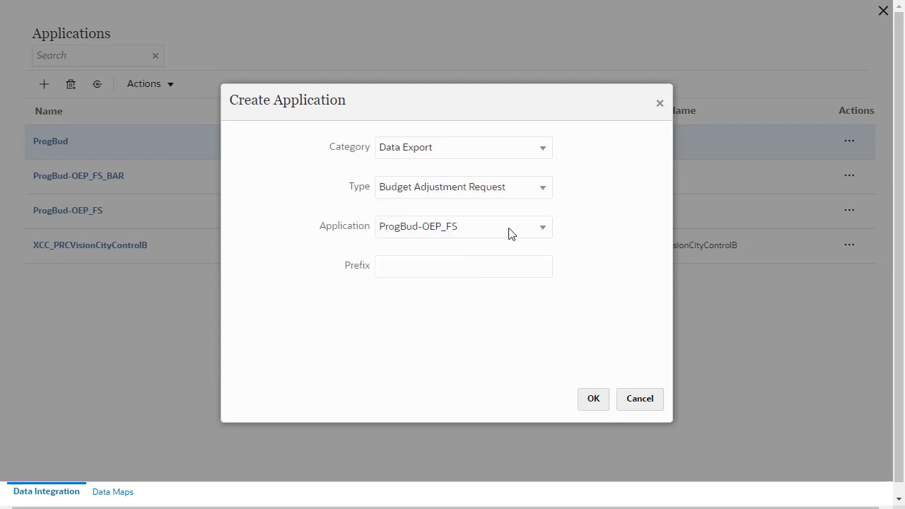
click(464, 227)
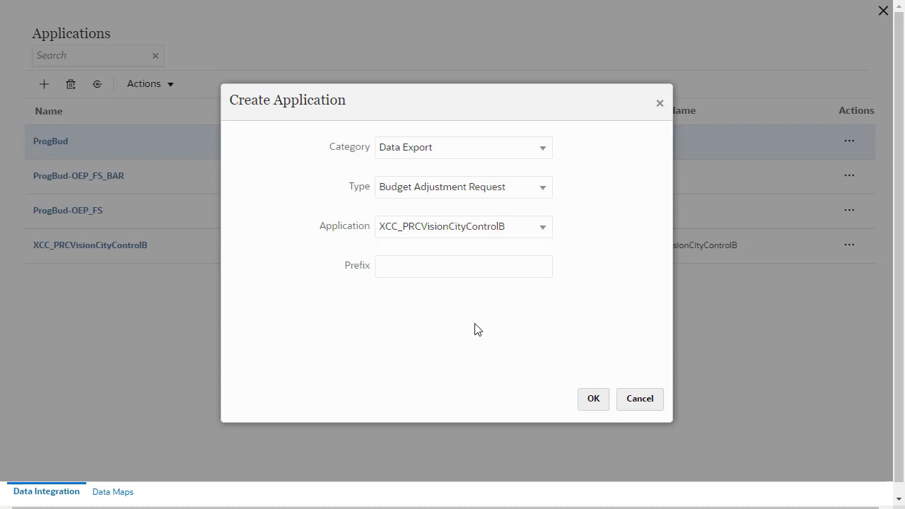
mouse_move(574, 393)
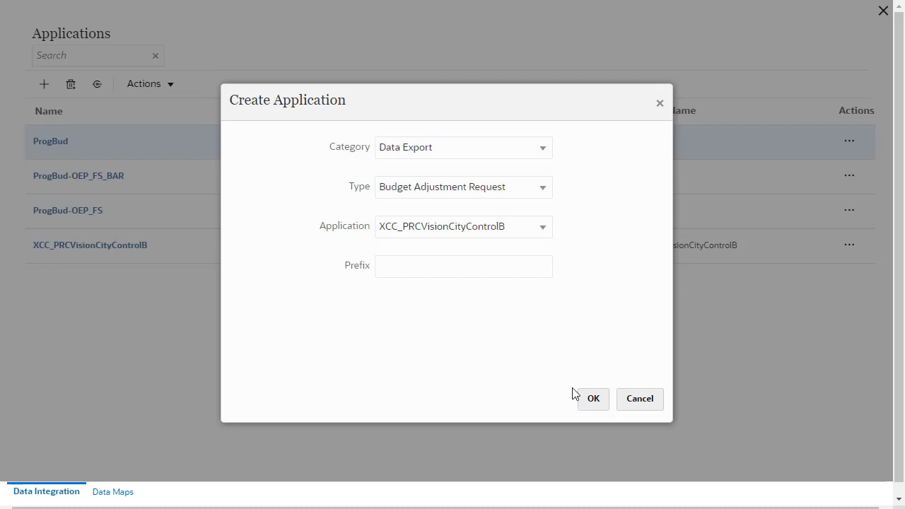
click(592, 398)
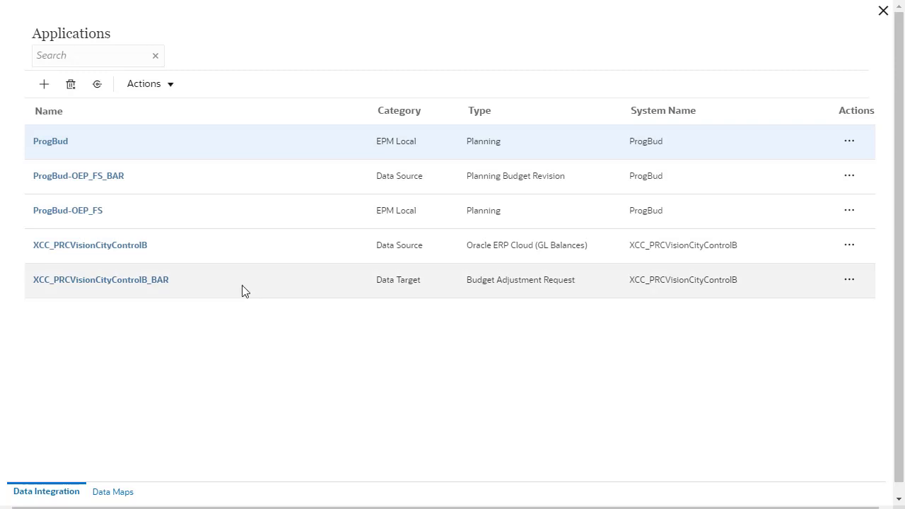
click(100, 280)
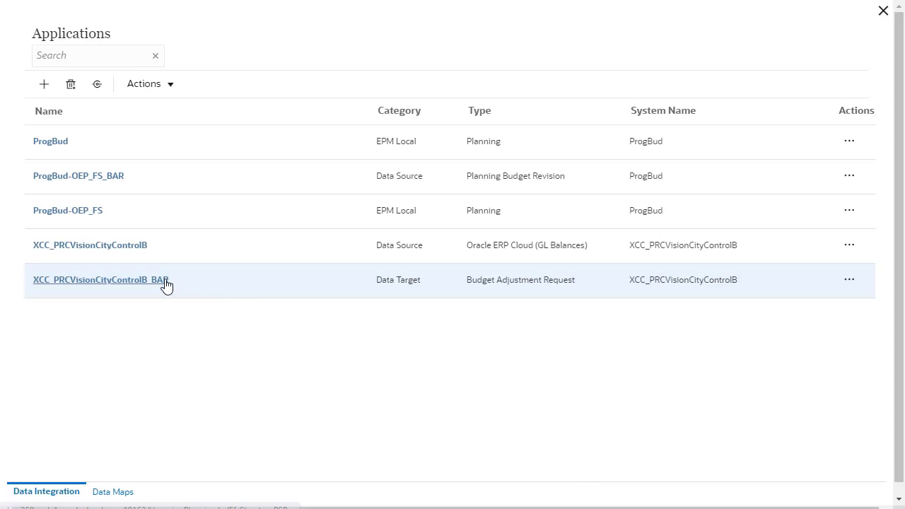
Open XCC_PRCVisionCityControlB_BAR and view its Options properties.
click(100, 279)
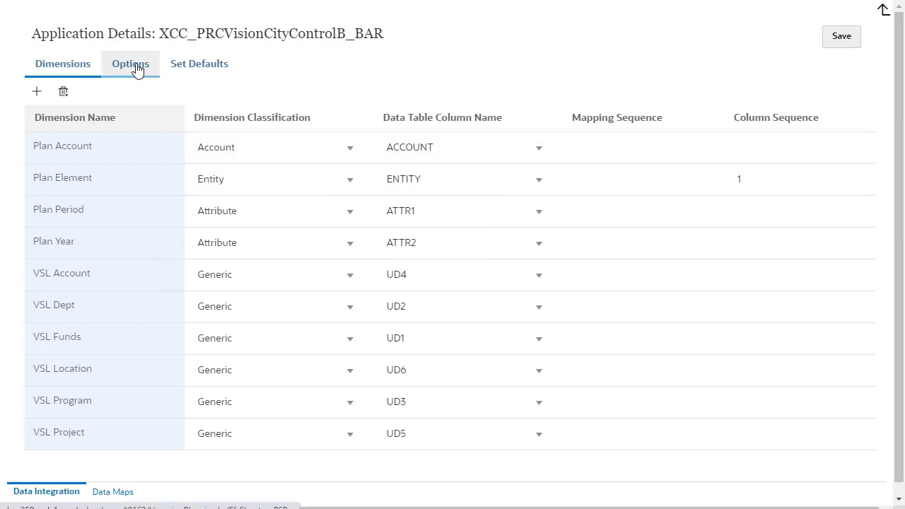
click(130, 64)
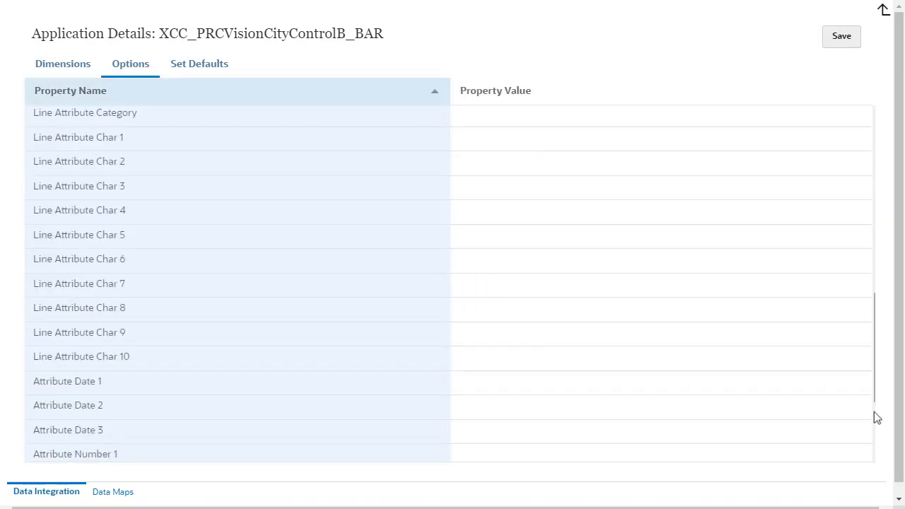